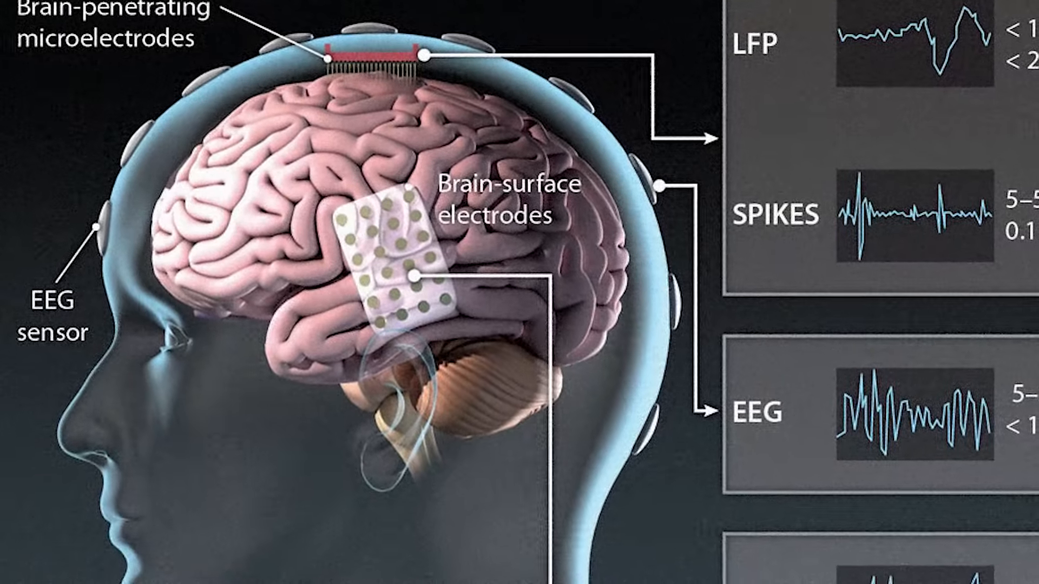
{"action": "scroll", "scroll_direction": "down", "scroll_amount": 3}
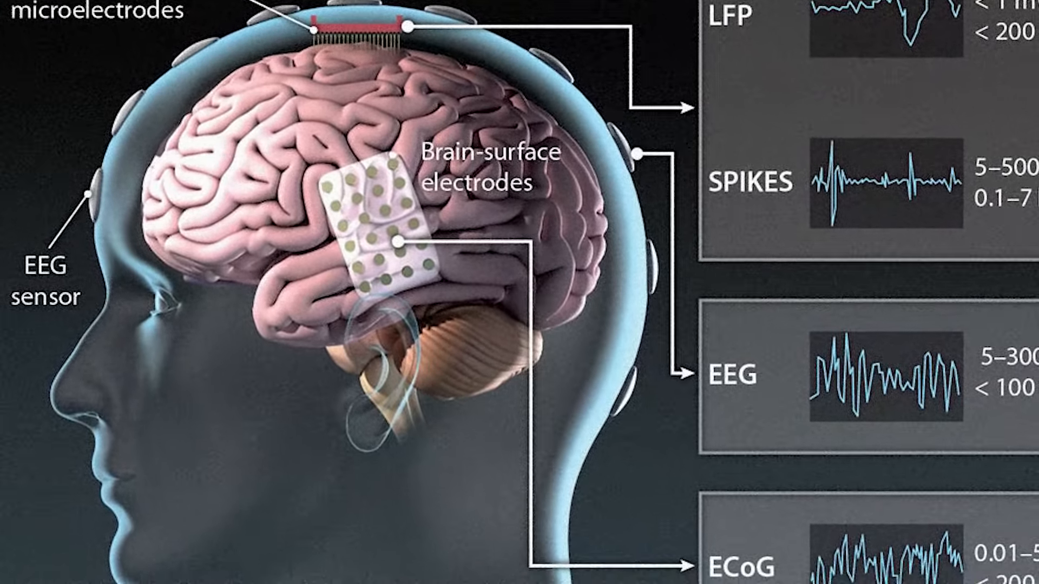
{"action": "scroll", "scroll_direction": "down", "scroll_amount": 3}
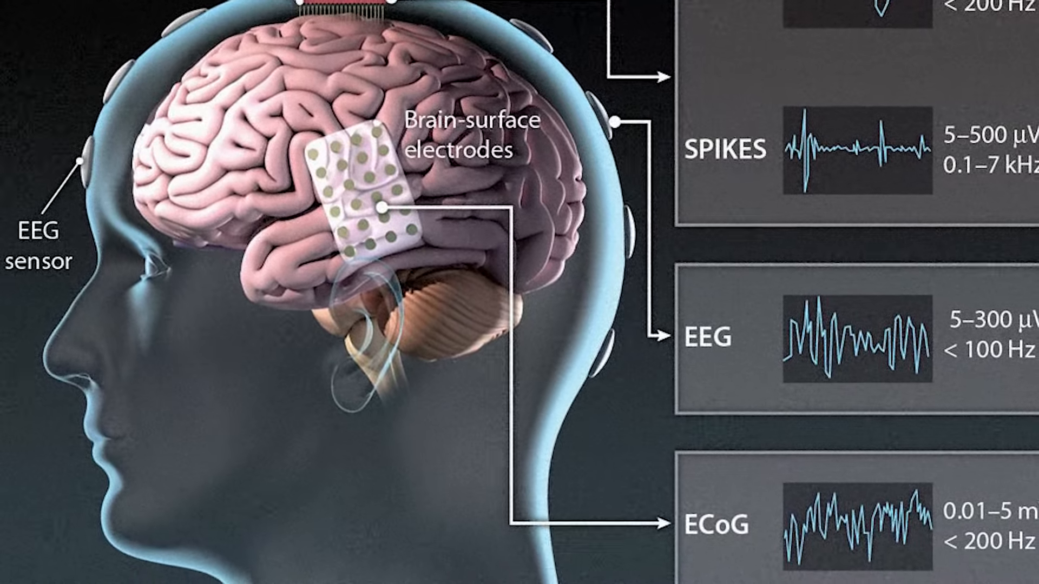